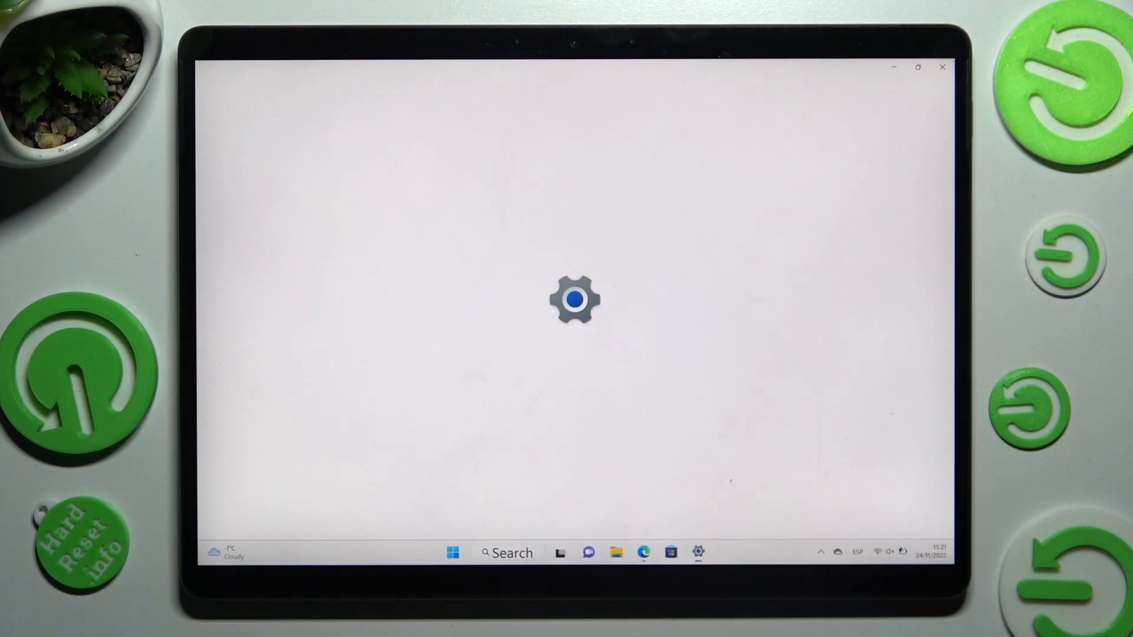
# Step: Go to the Personalisation page and bring Text input into view
pyautogui.click(696, 552)
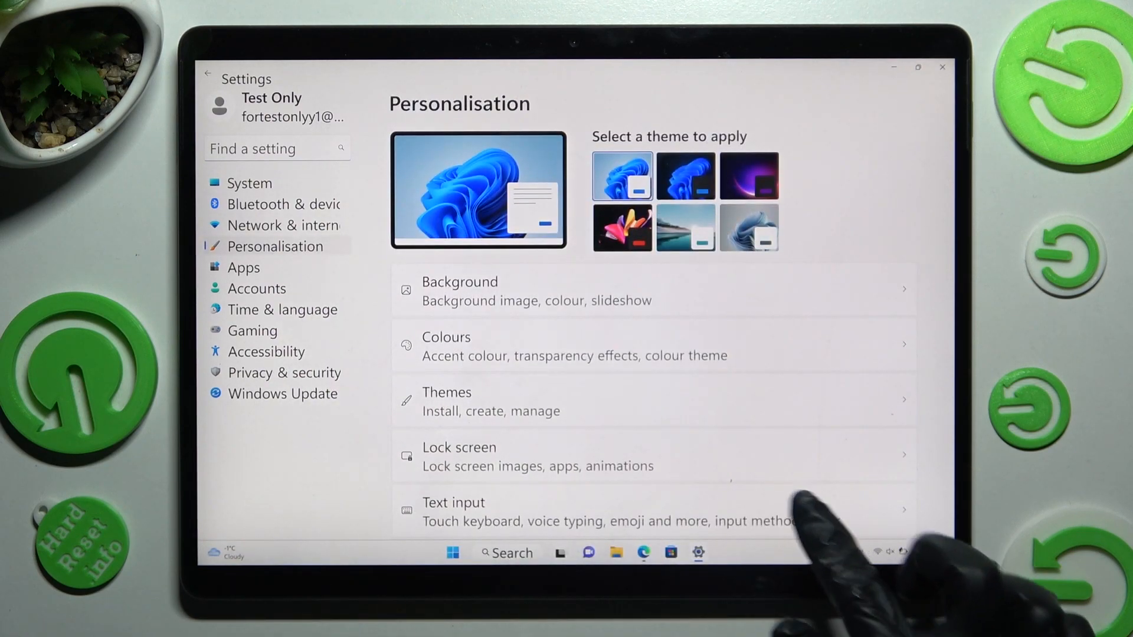
pyautogui.scroll(-3)
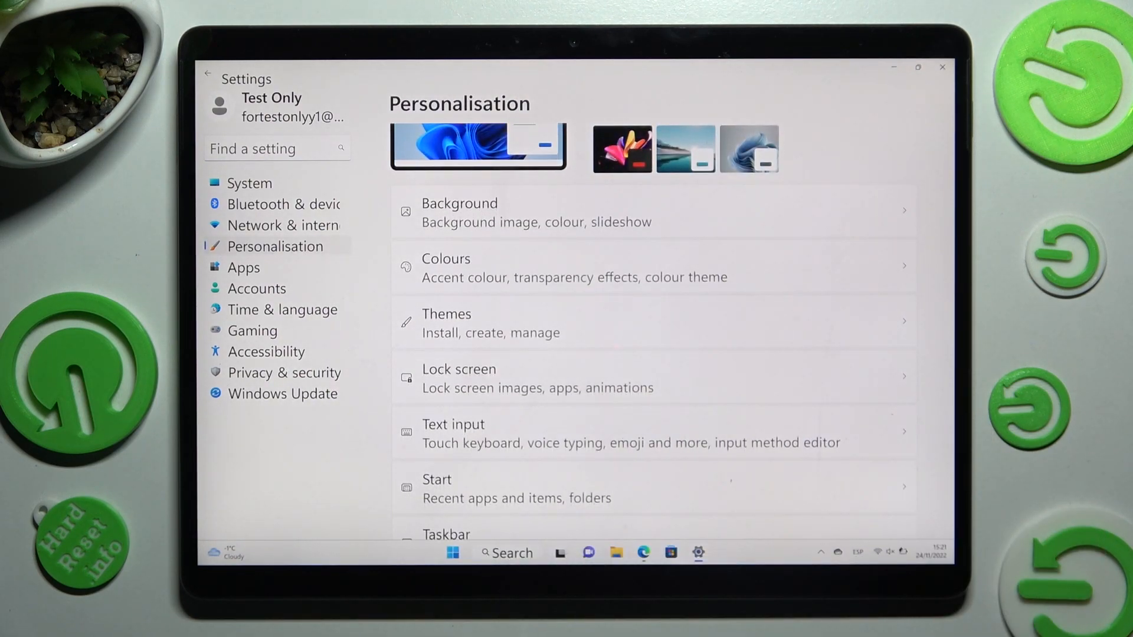
# Step: Enter Text input and start a customised theme from the Theme gallery
pyautogui.click(453, 433)
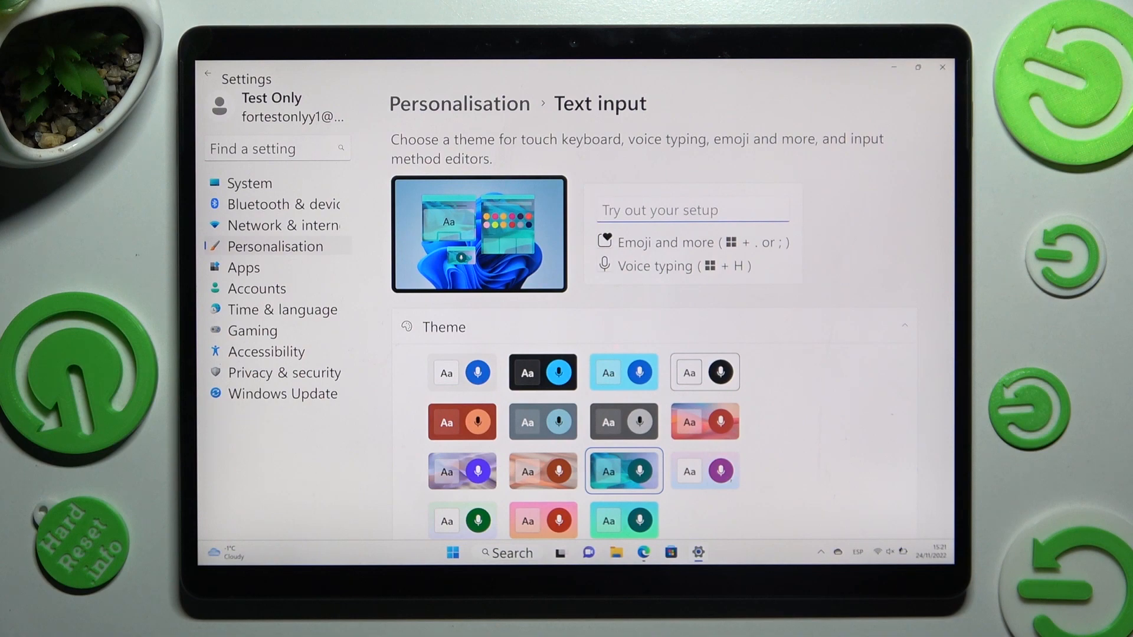
pyautogui.click(461, 470)
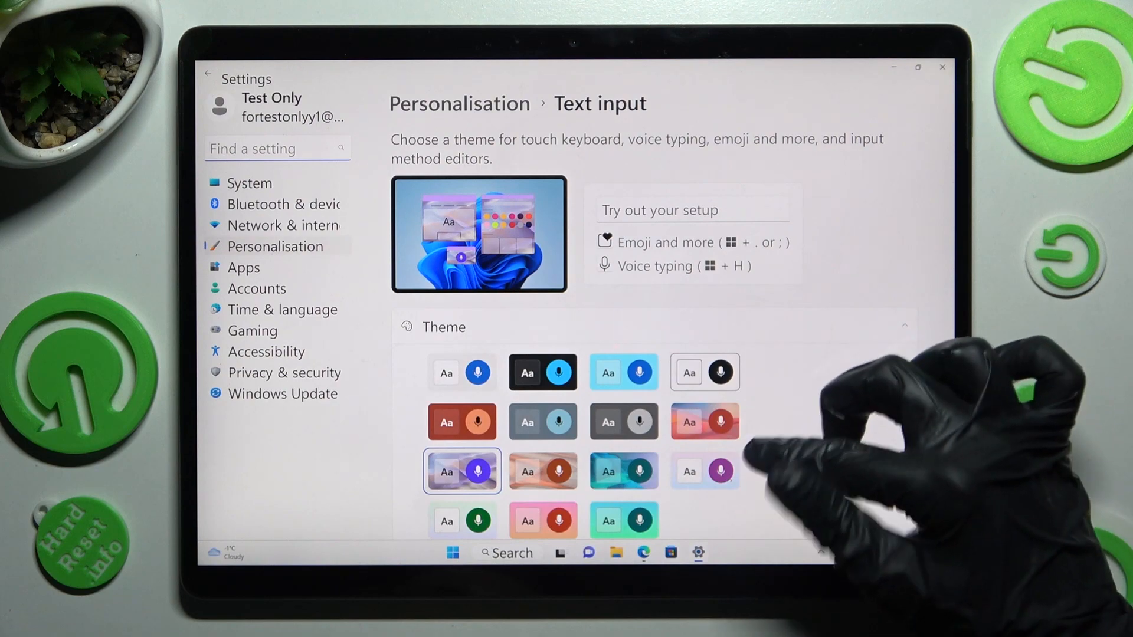
pyautogui.scroll(-3)
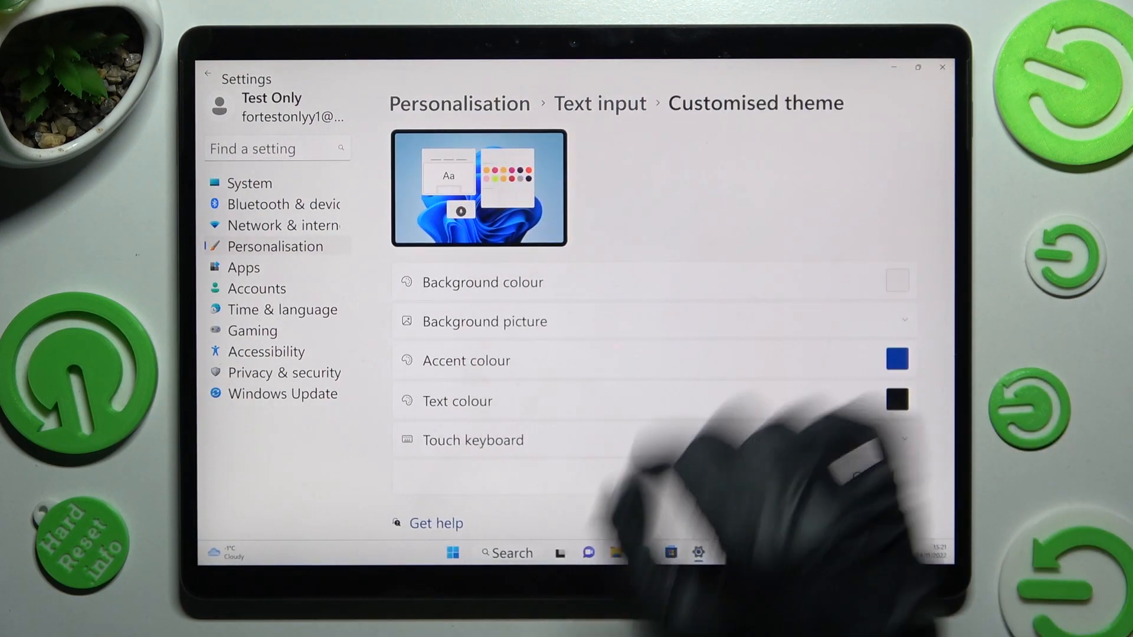
# Step: Browse for a background picture and reveal the Fill, Fit and Stretch choices
pyautogui.click(484, 321)
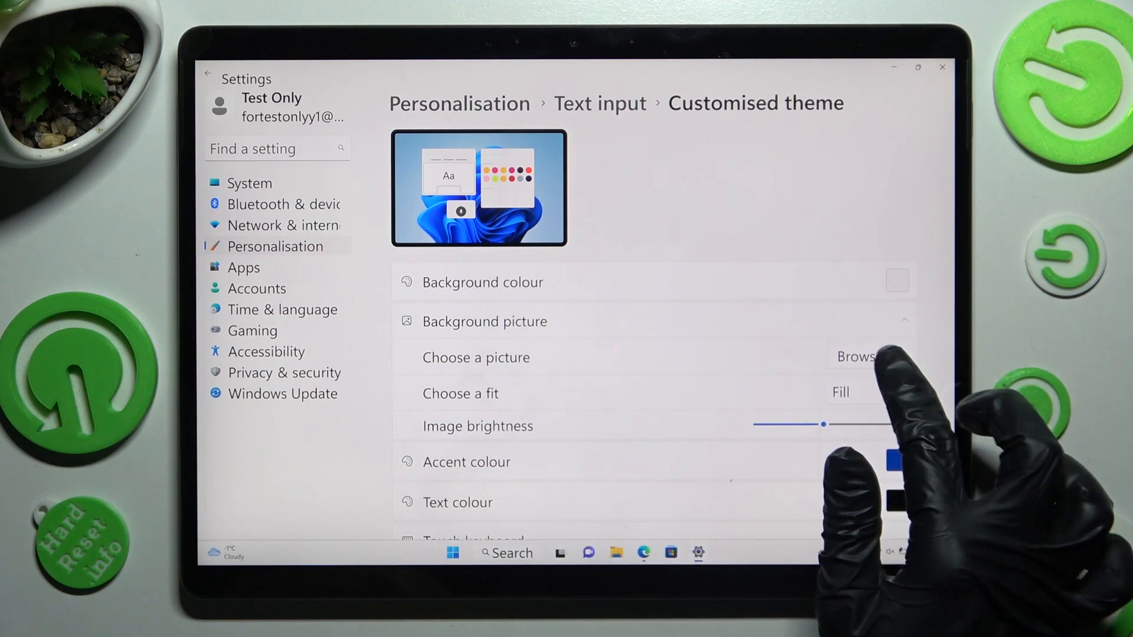
pyautogui.click(858, 356)
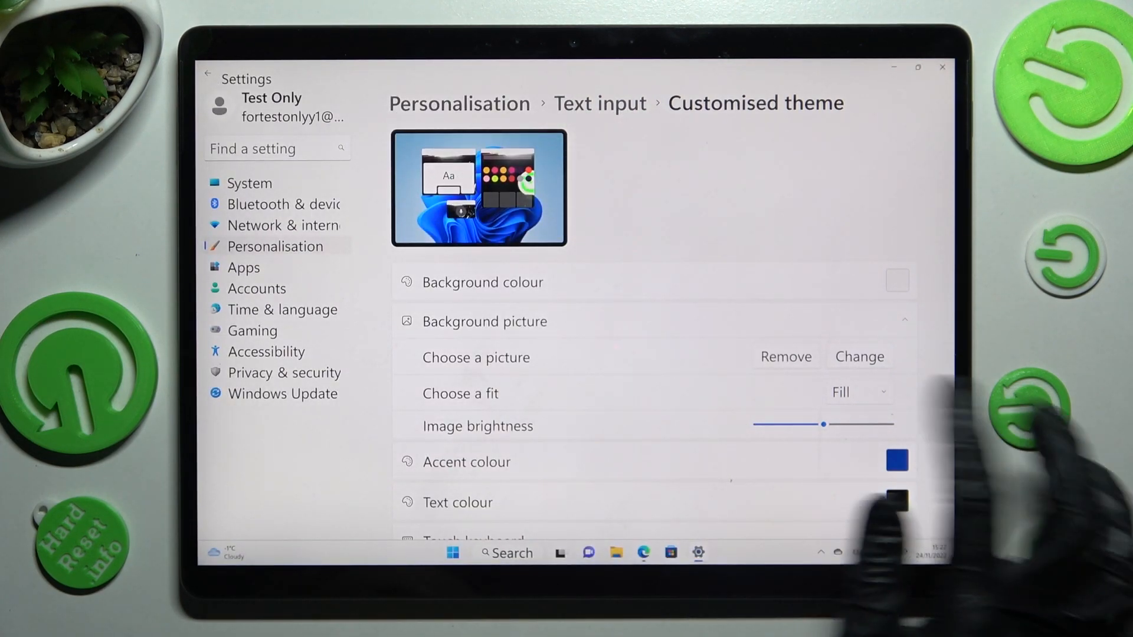
pyautogui.click(857, 392)
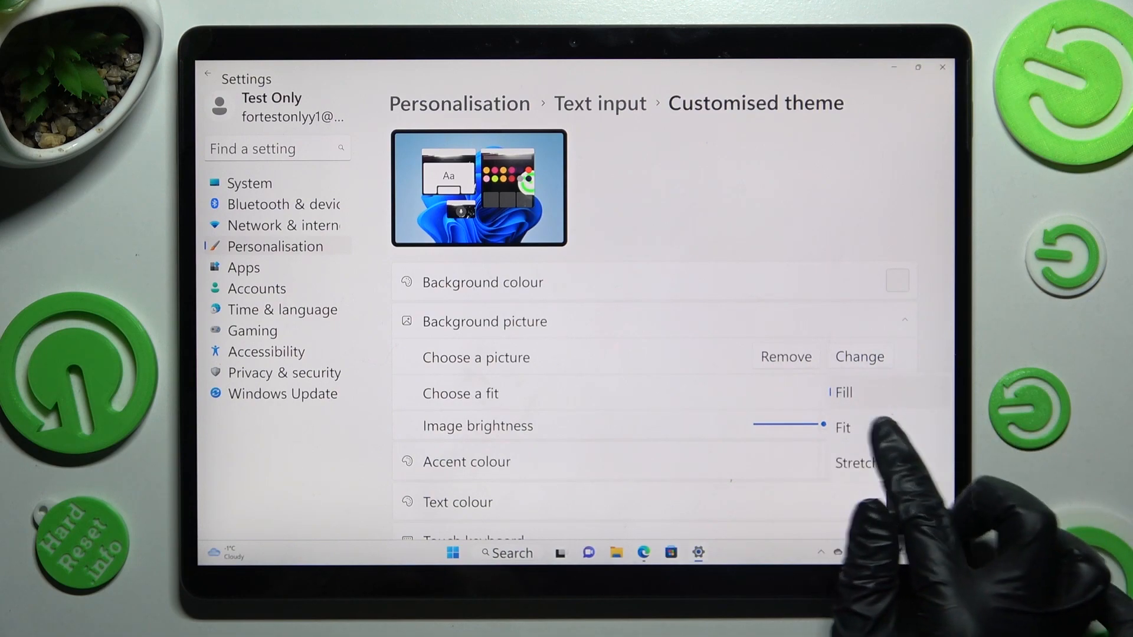
# Step: Make the background picture fill the keyboard
pyautogui.click(840, 391)
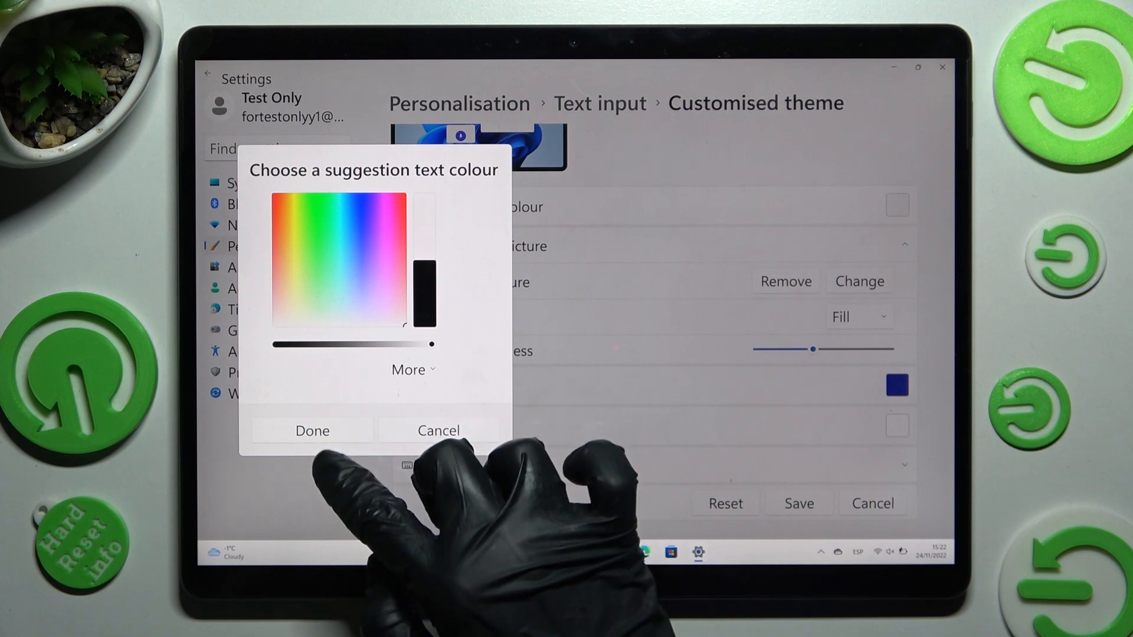
# Step: Confirm the text colour and bring up the suggestion text colour choices for white
pyautogui.click(311, 430)
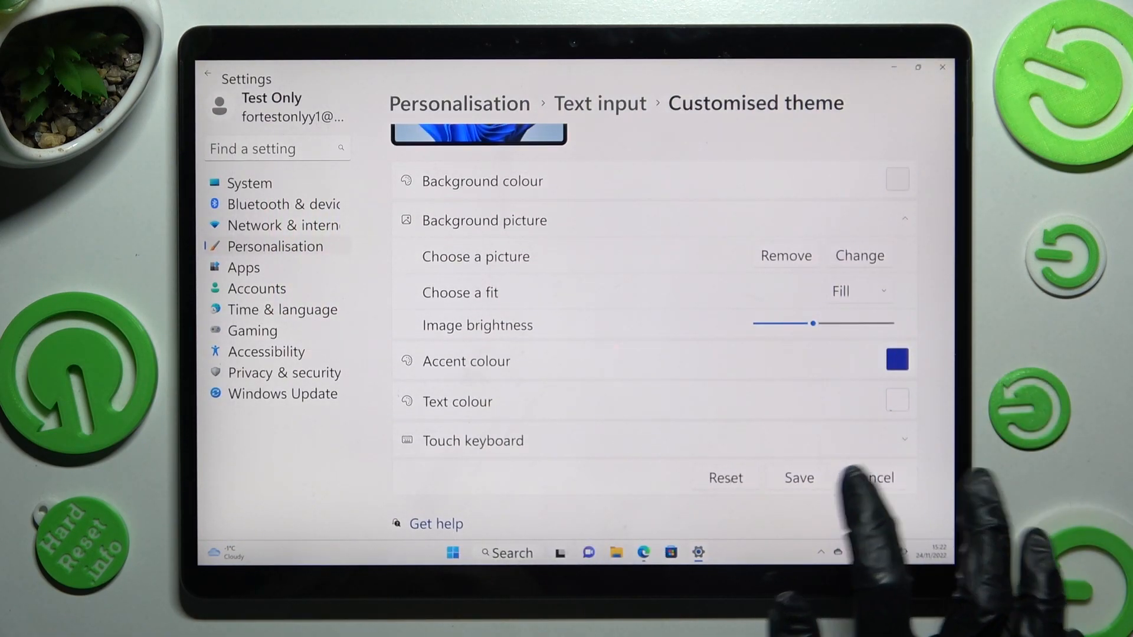
pyautogui.click(877, 478)
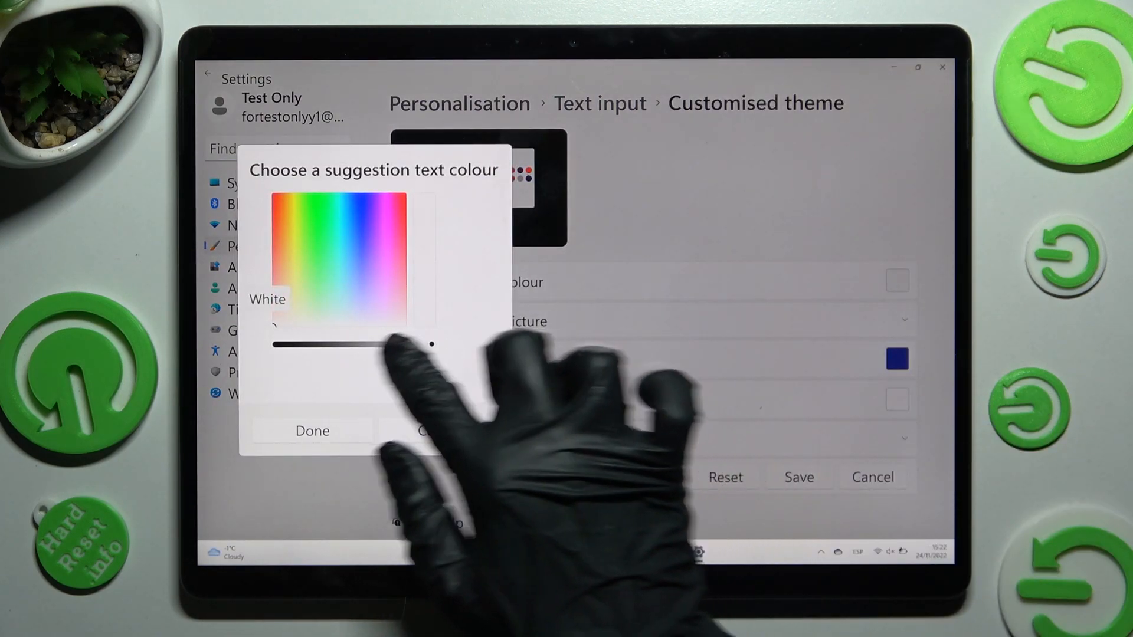
# Step: Confirm the suggestion text colour and start picking lavender as the background colour
pyautogui.click(311, 431)
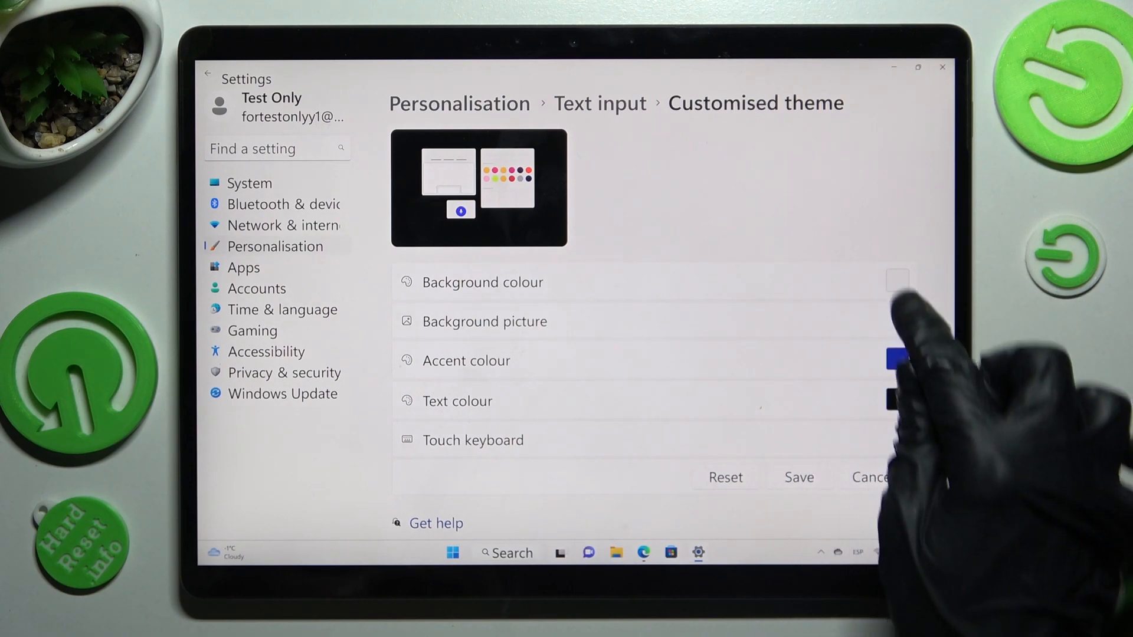
pyautogui.click(896, 281)
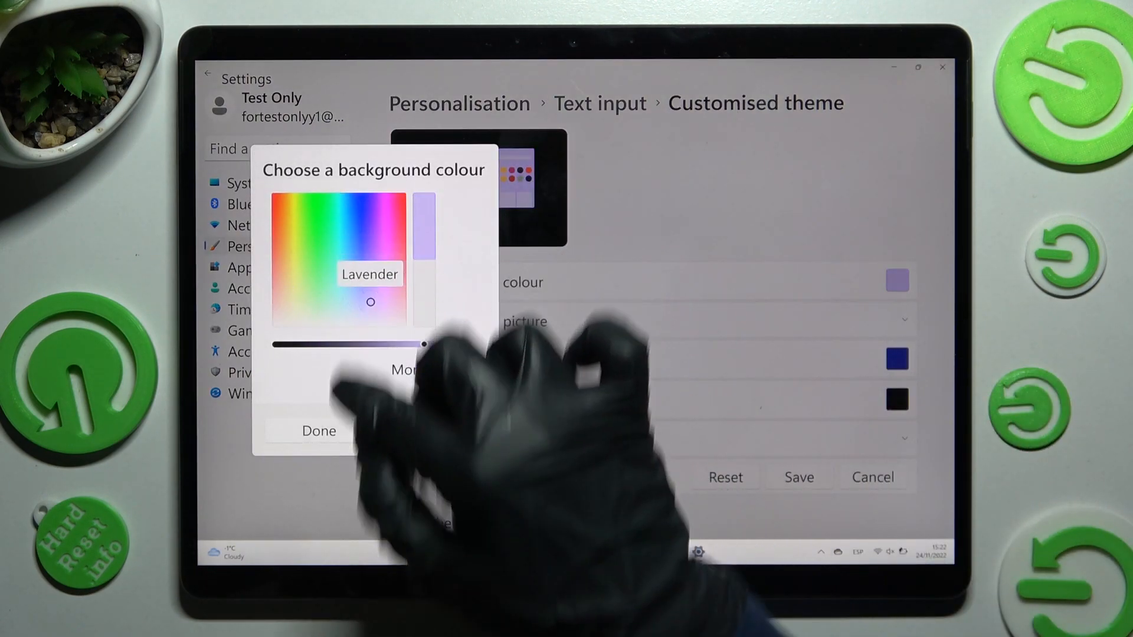